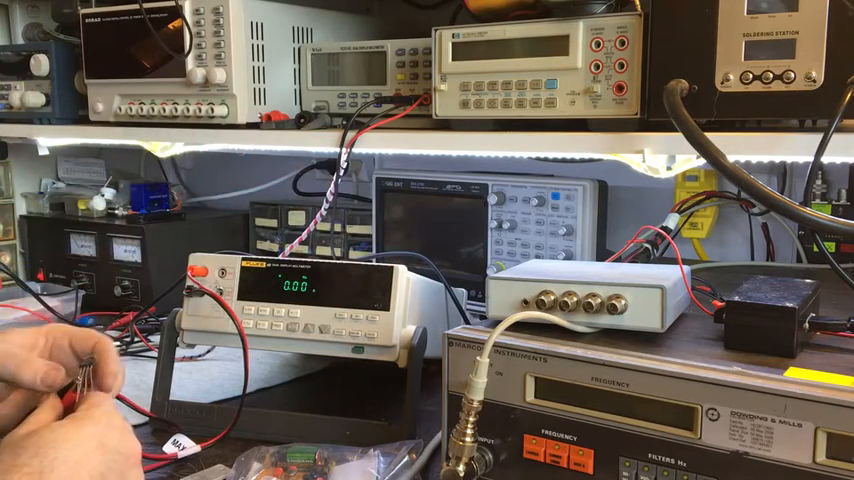
{"action": "mouse_move", "coordinate": [90, 390]}
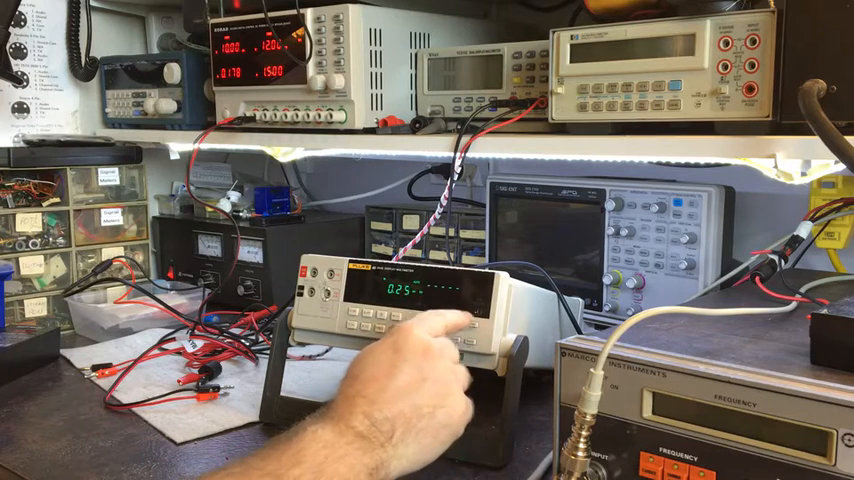
{"action": "left_click", "coordinate": [460, 356]}
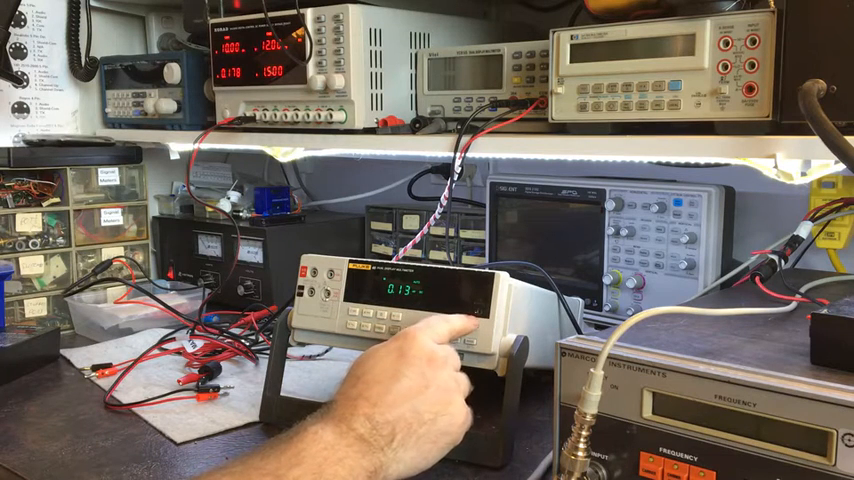